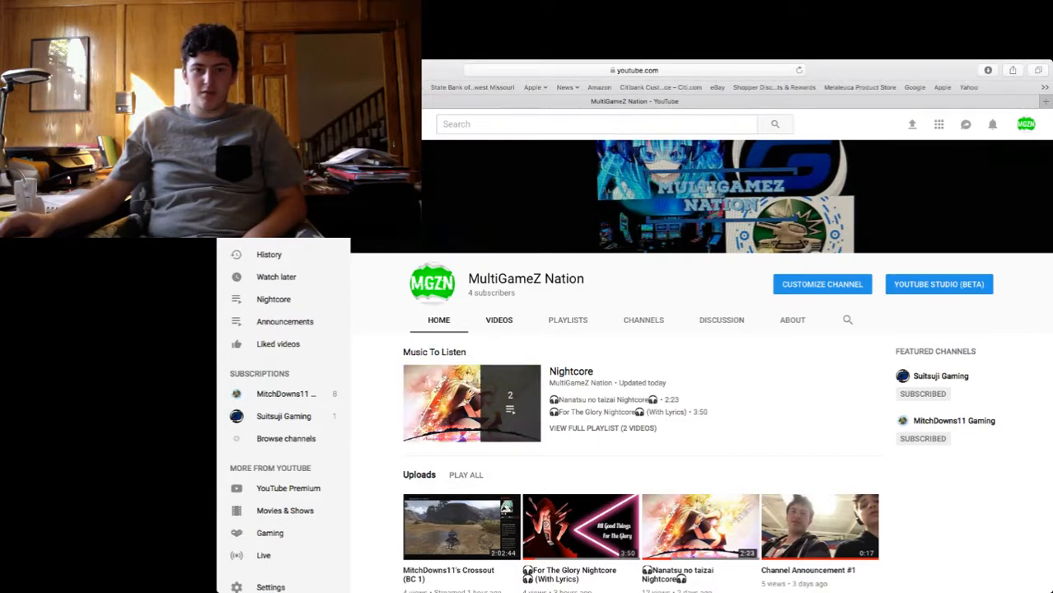
Step: Show the MultiGameZ Nation channel's uploaded videos list
{"action": "left_click", "coordinate": [498, 319]}
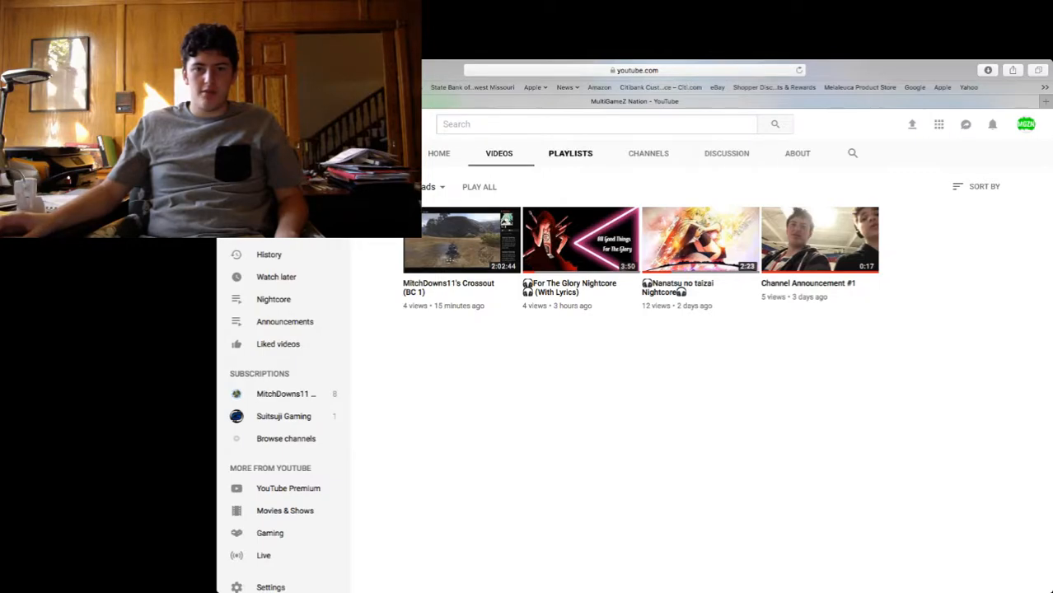
Step: Check the channel's existing playlists, then bring up options for the Crossout (BC 1) video
{"action": "left_click", "coordinate": [570, 152]}
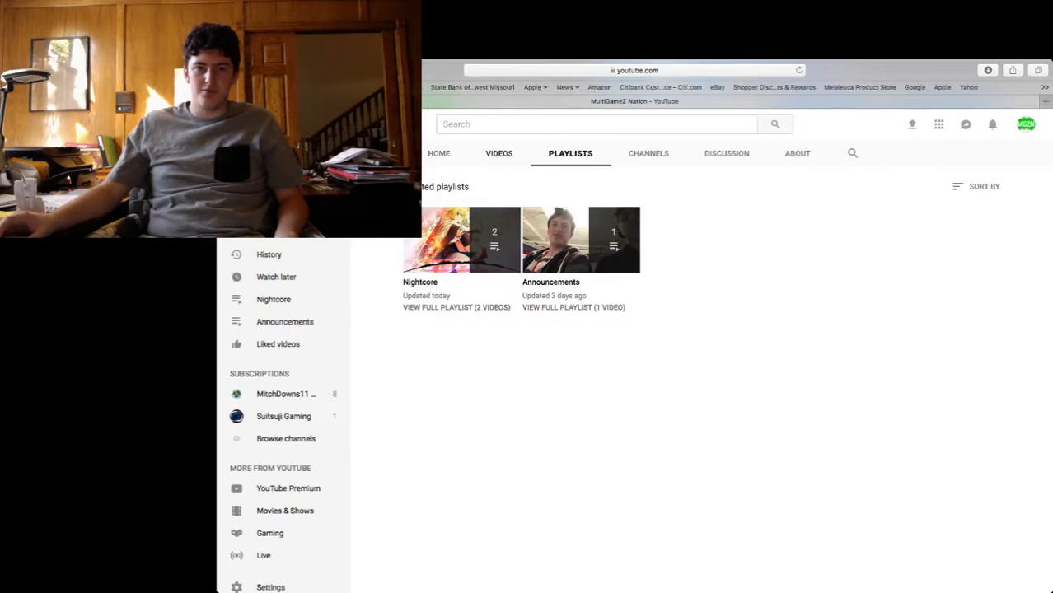
{"action": "left_click", "coordinate": [501, 153]}
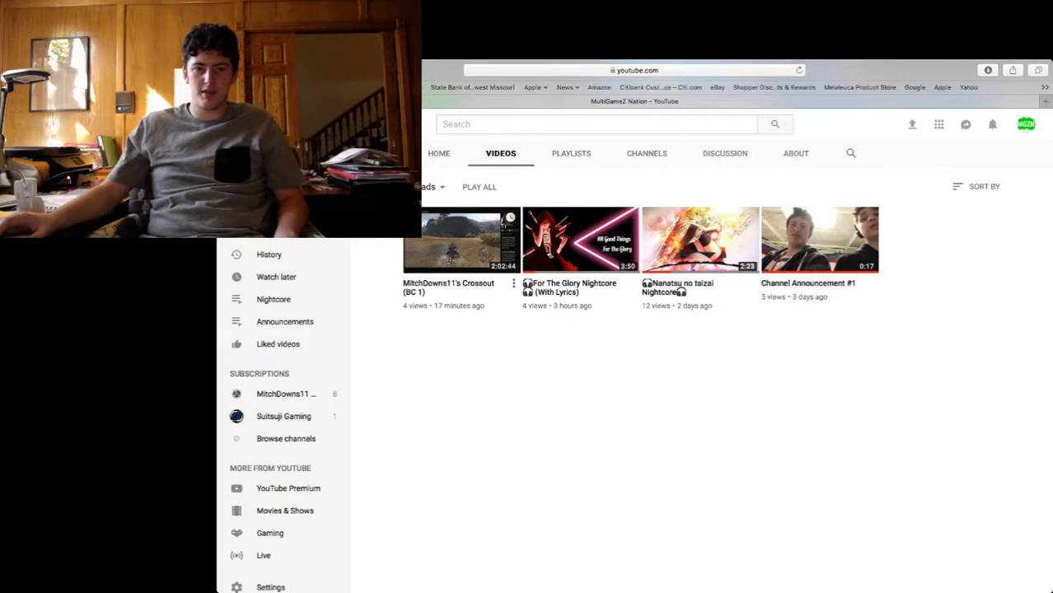
{"action": "left_click", "coordinate": [514, 284]}
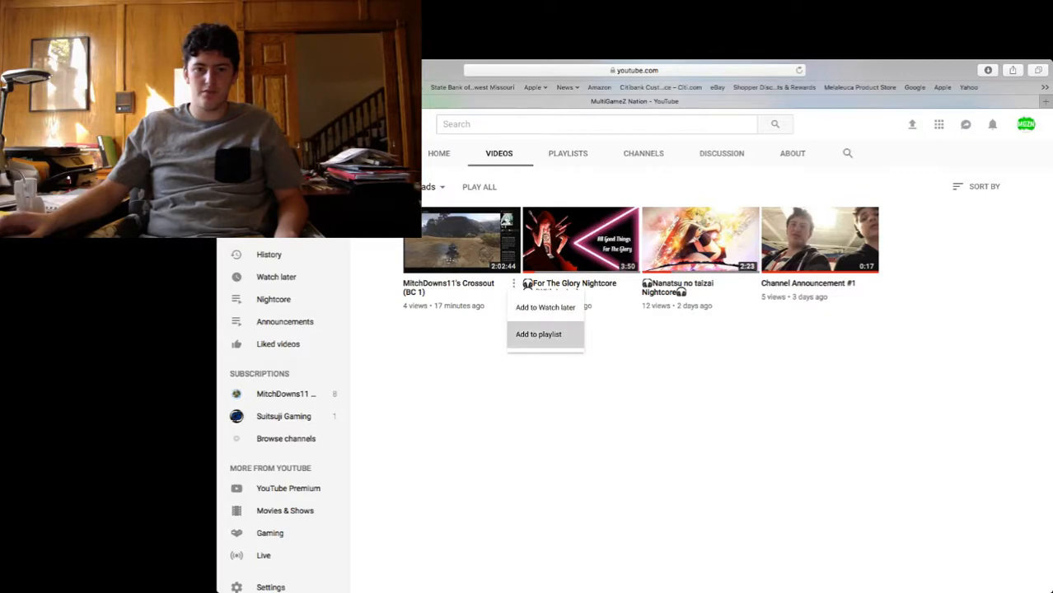
Step: Save the Crossout video into a new playlist named 'MitchDowns11 Gaming Livestreams'
{"action": "left_click", "coordinate": [539, 332]}
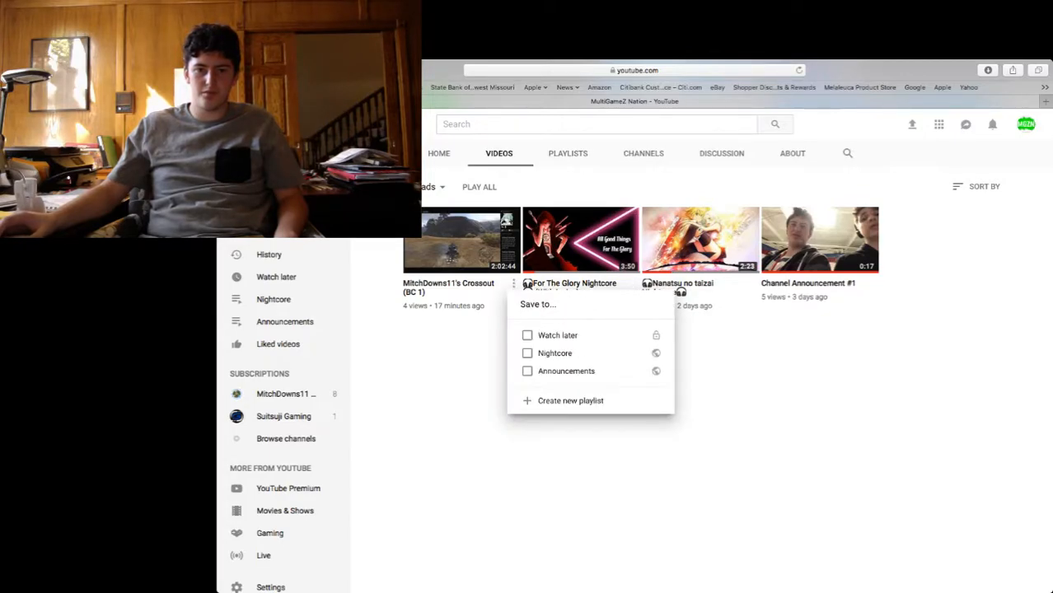
{"action": "left_click", "coordinate": [570, 401]}
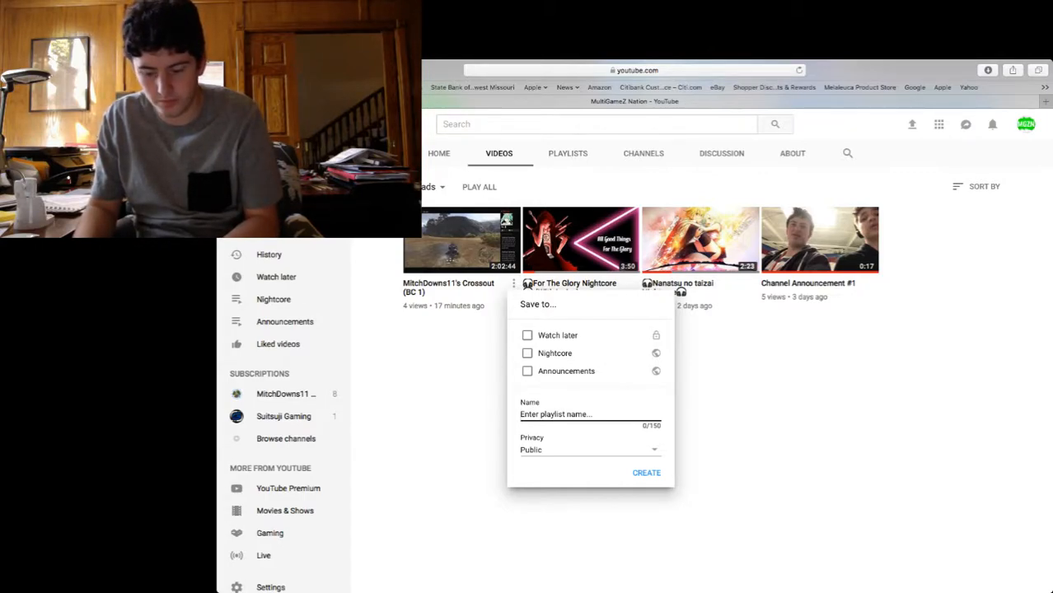
{"action": "type", "text": "Mitch"}
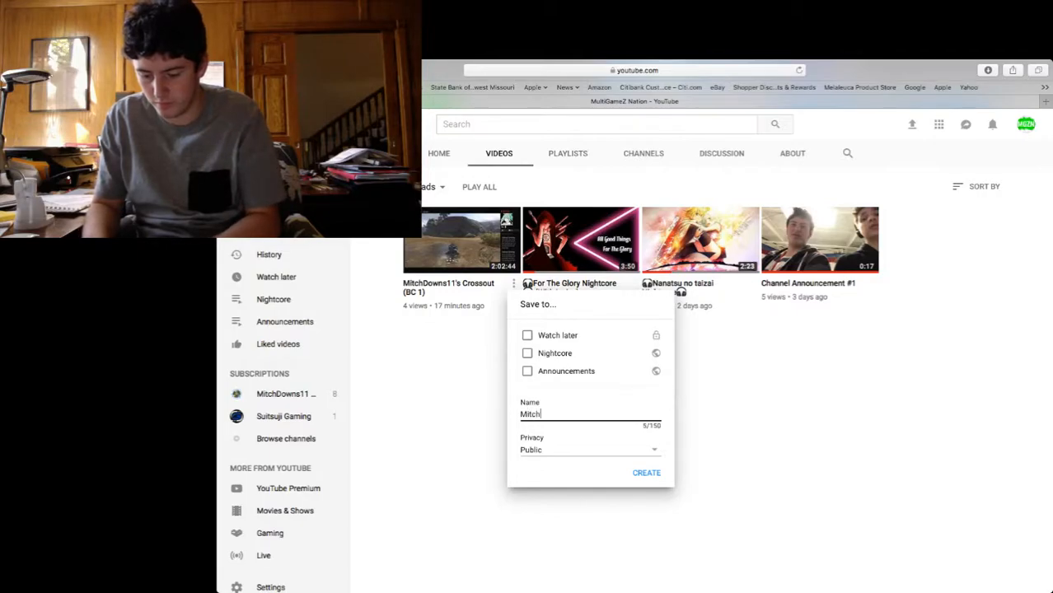
{"action": "type", "text": "Downs11"}
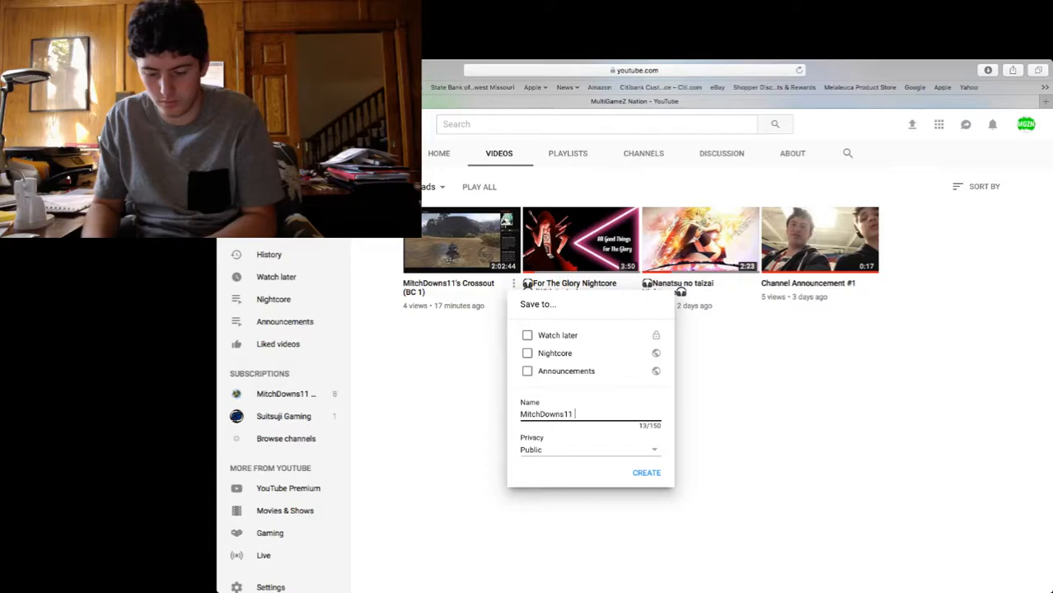
{"action": "type", "text": "Gaming live"}
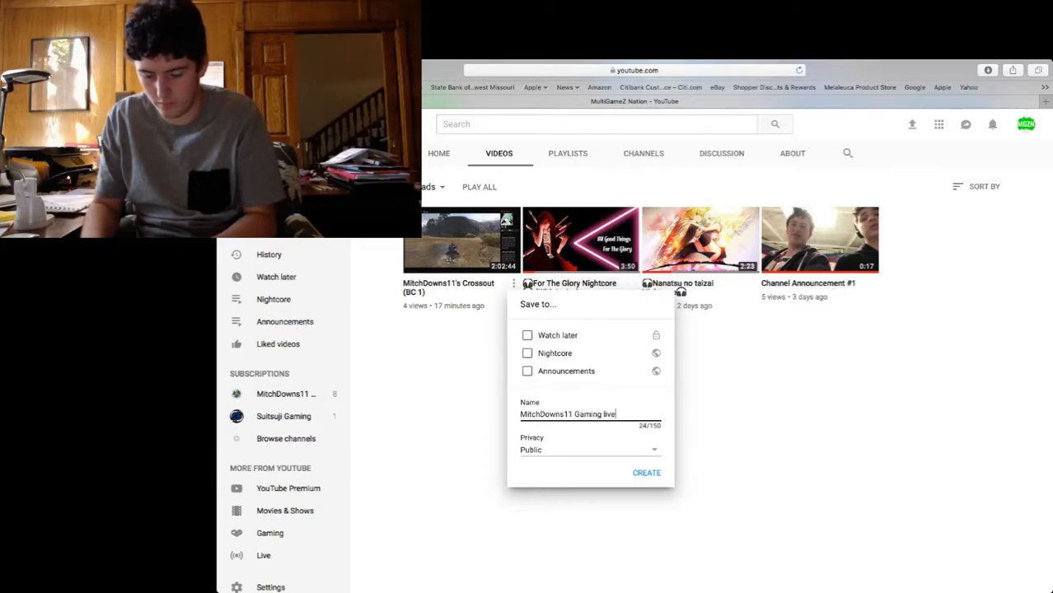
{"action": "type", "text": "streams"}
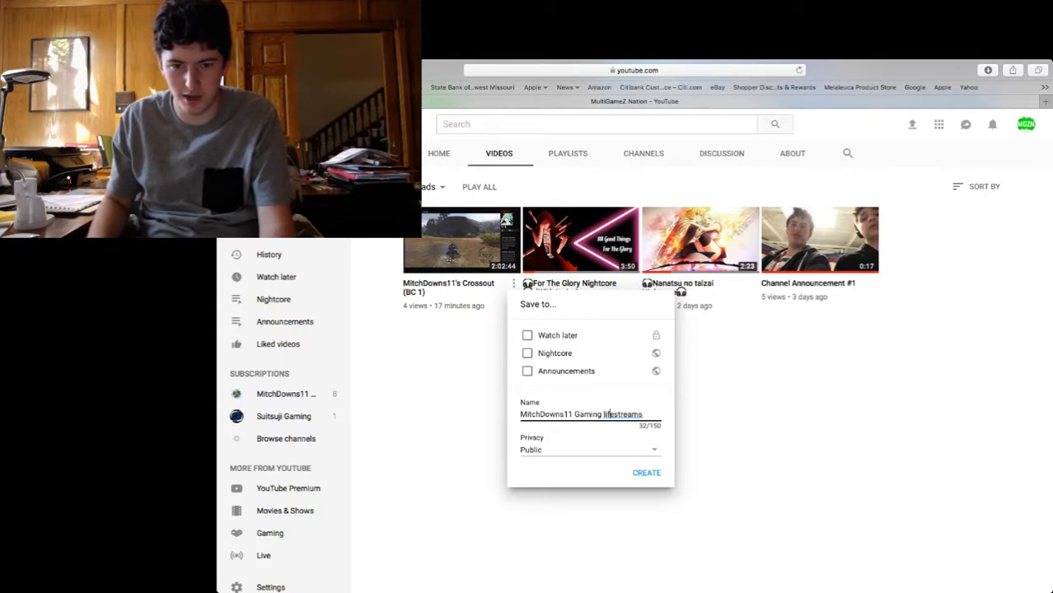
{"action": "key", "text": "Backspace"}
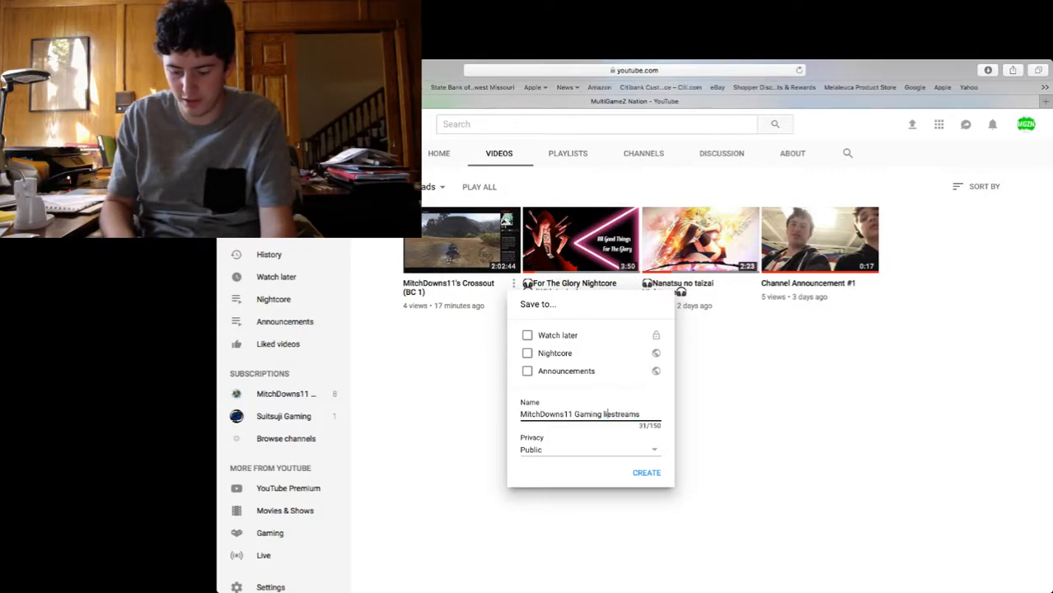
{"action": "type", "text": "s"}
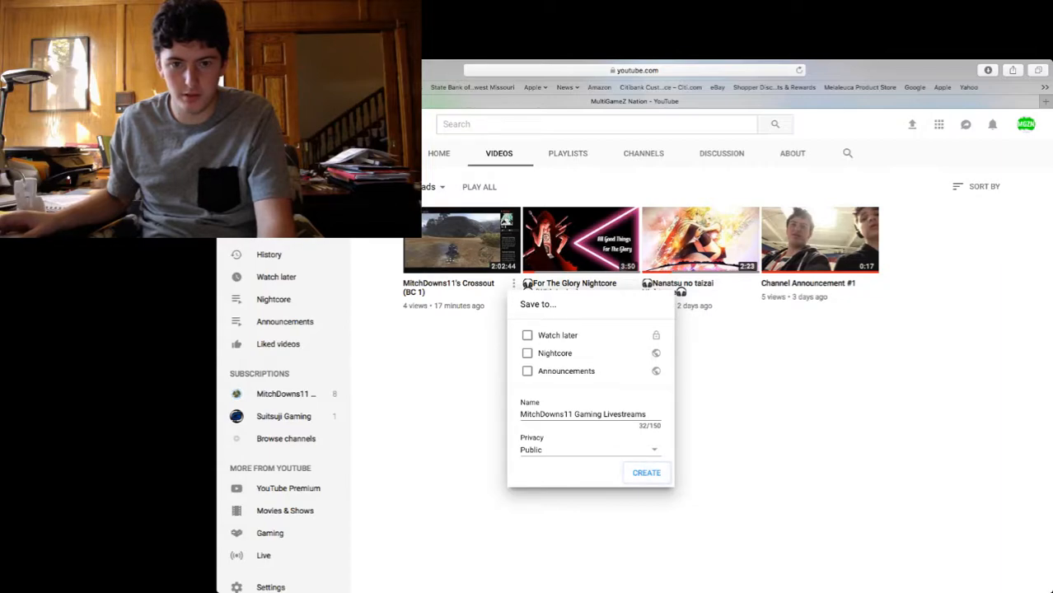
{"action": "left_click", "coordinate": [645, 471]}
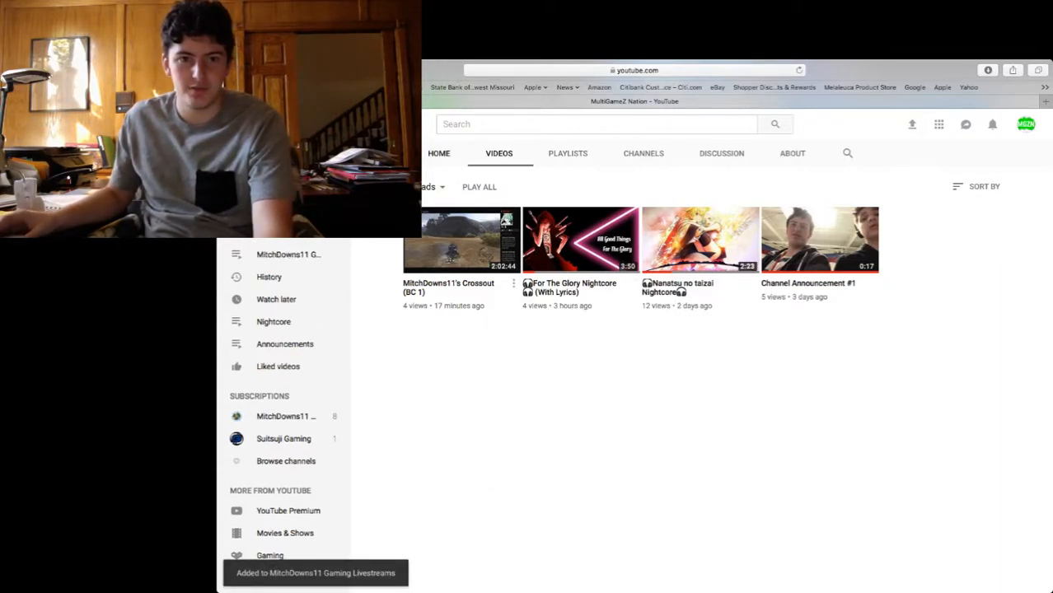
Step: Return to the MultiGameZ Nation channel's home page
{"action": "left_click", "coordinate": [438, 153]}
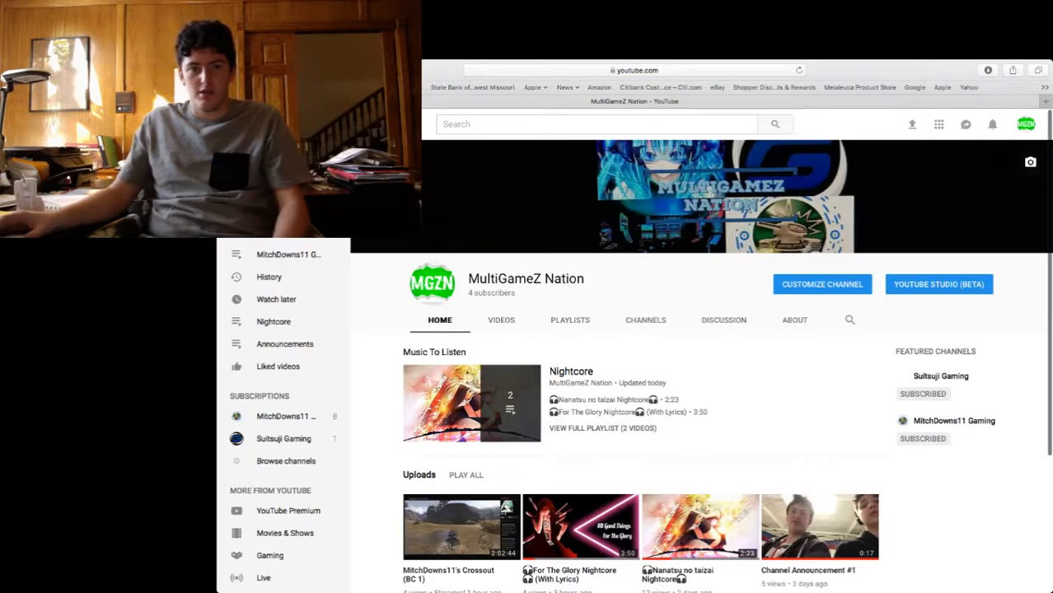